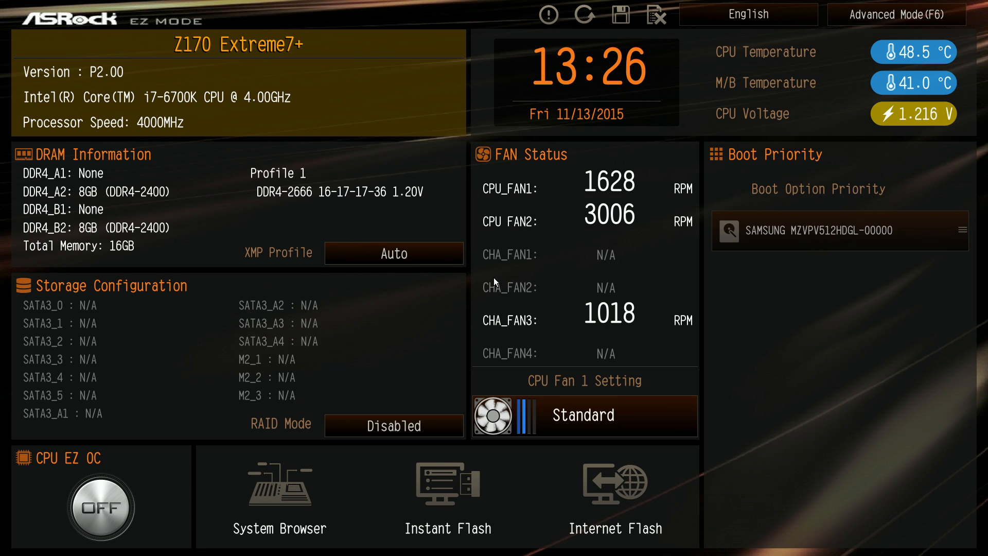
- Switch UEFI Setup to Advanced Mode and go to Advanced > Storage Configuration
{"action": "left_click", "coordinate": [895, 13]}
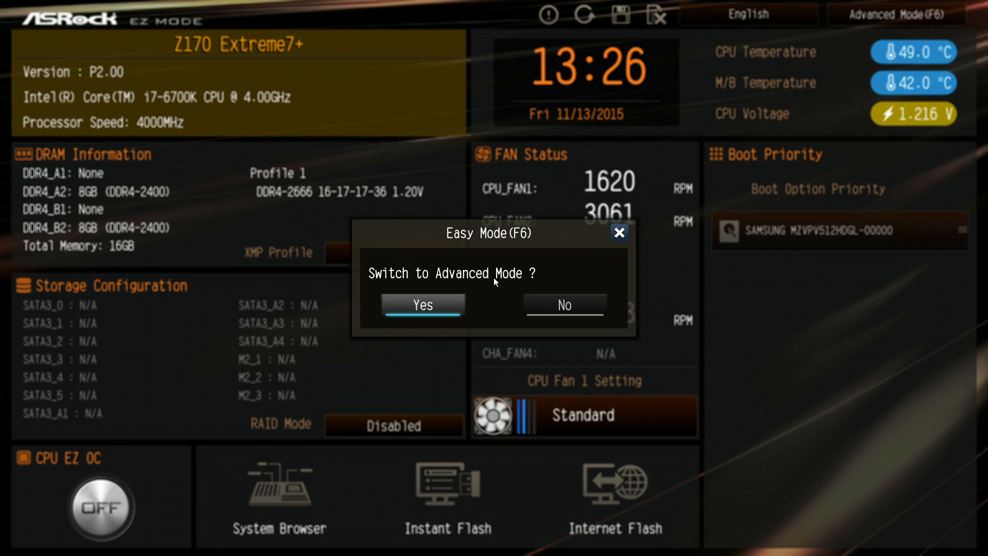
{"action": "left_click", "coordinate": [423, 305]}
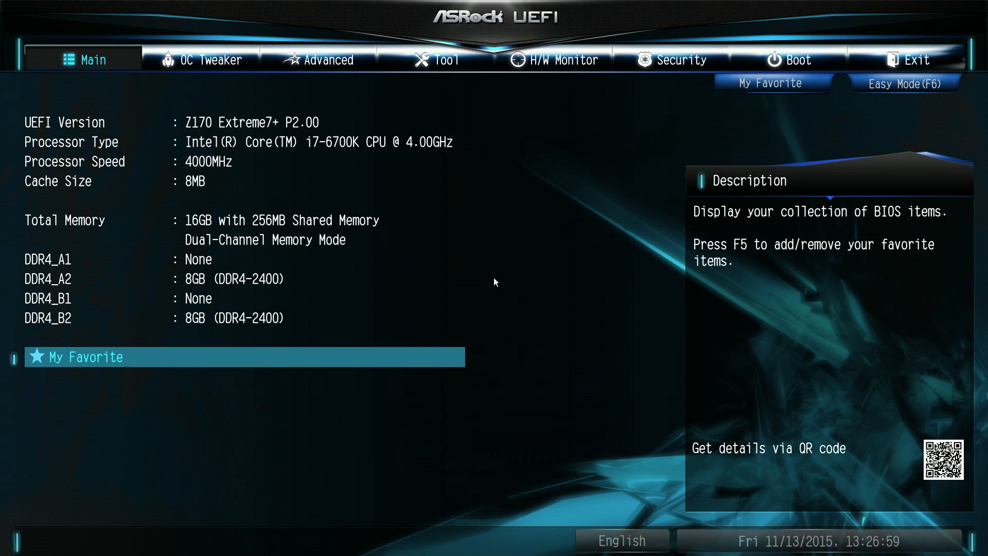
{"action": "left_click", "coordinate": [318, 60]}
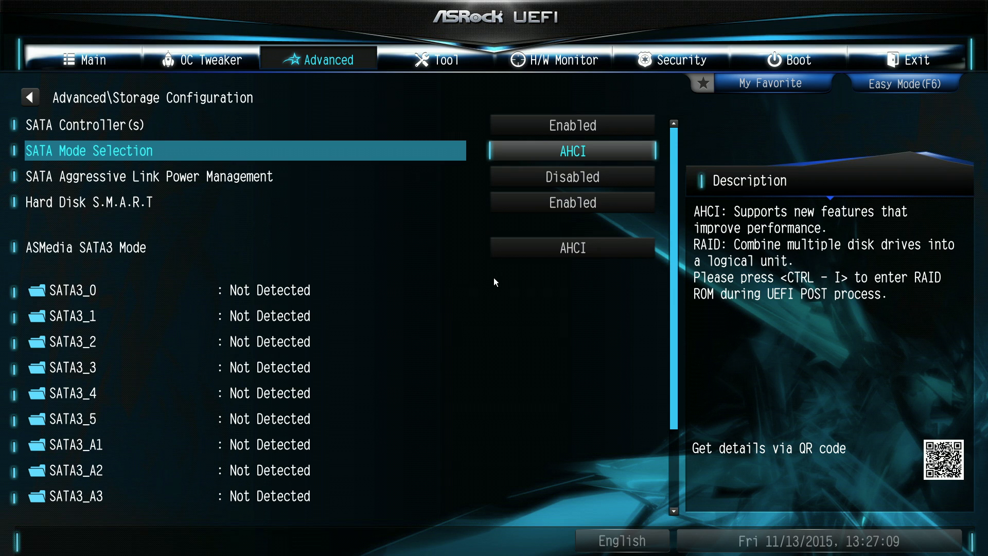
- Set SATA Mode to RAID, OpROM Policy to UEFI only, enable M2_2 and M2_3 RST remapping, and save and exit
{"action": "left_click", "coordinate": [572, 151]}
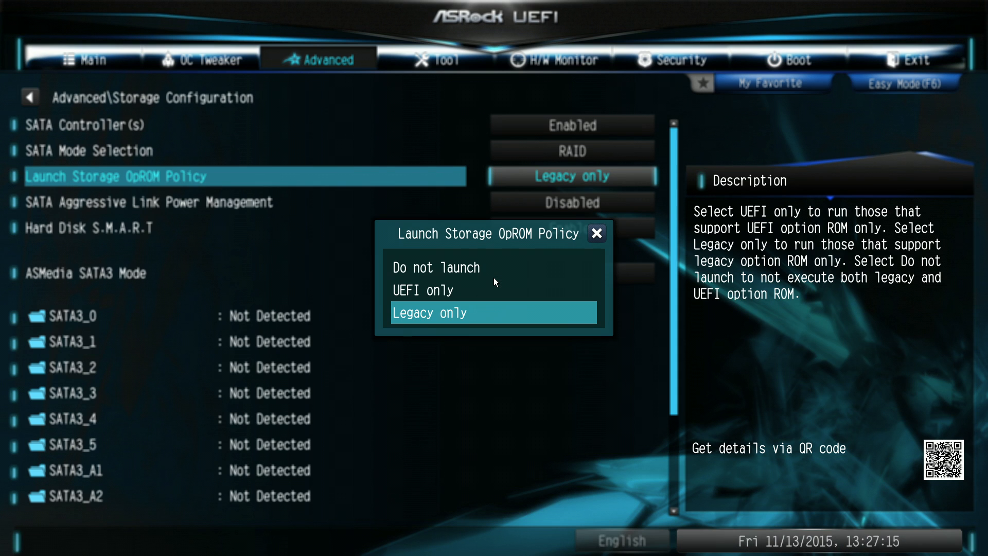
{"action": "left_click", "coordinate": [421, 290]}
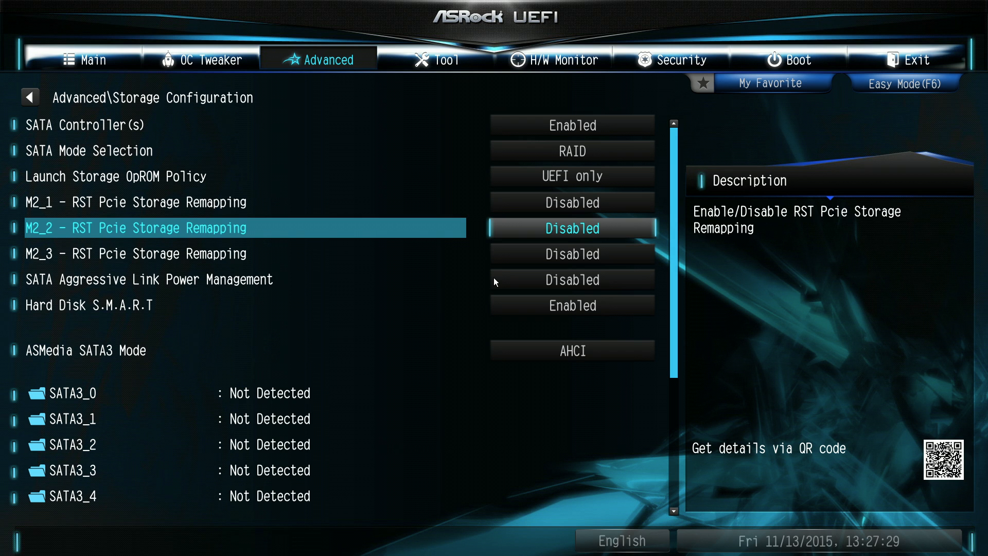
{"action": "left_click", "coordinate": [570, 229]}
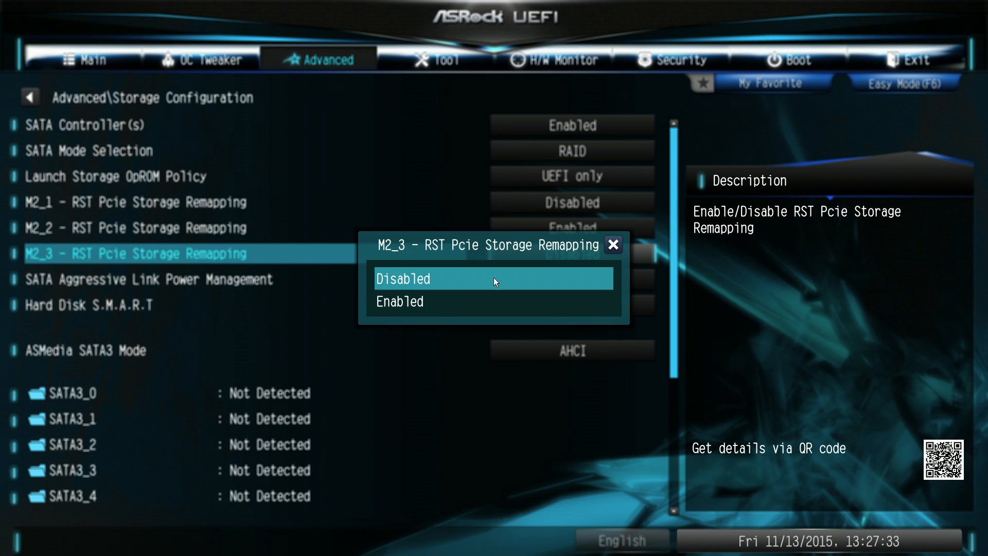
{"action": "left_click", "coordinate": [400, 301]}
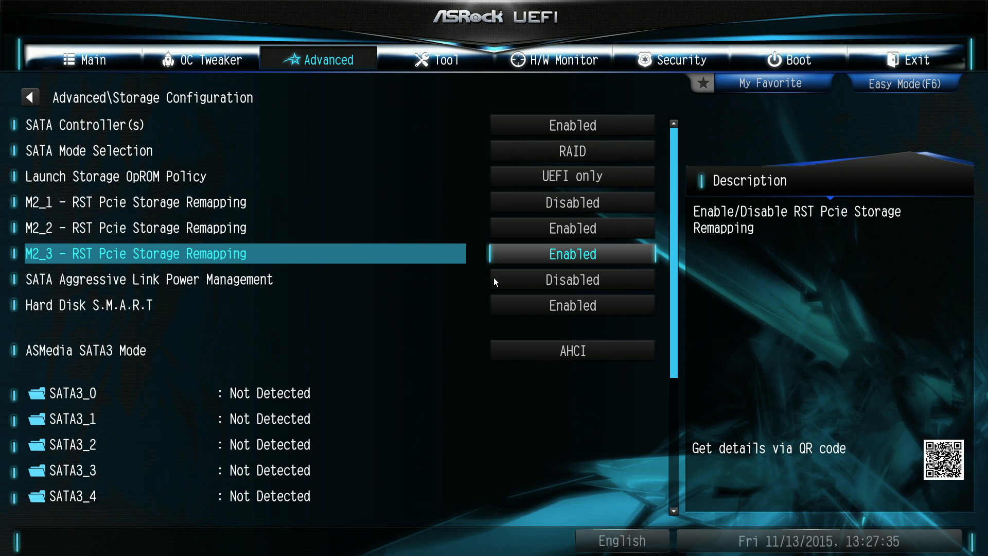
{"action": "left_click", "coordinate": [29, 97]}
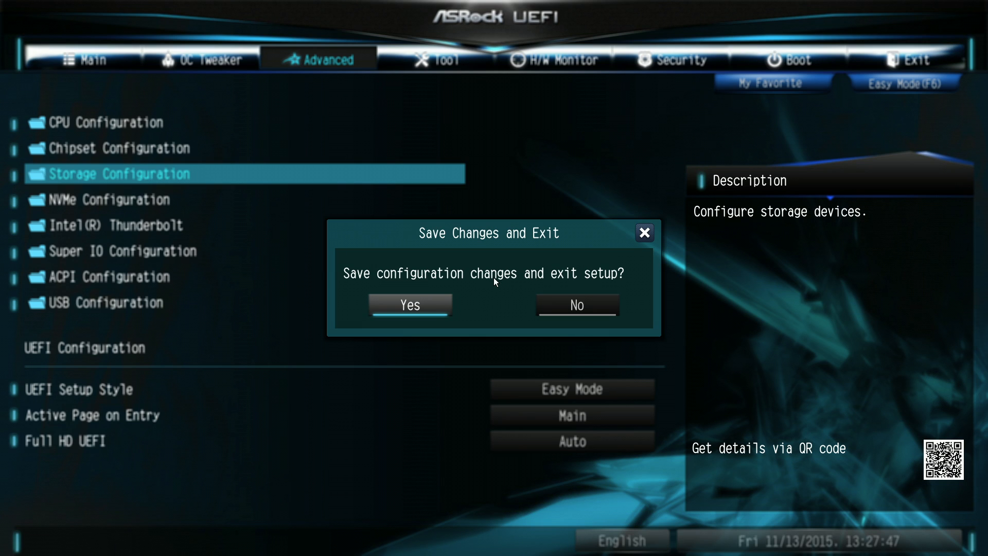
- Confirm the save and restart, re-enter Advanced Mode and reach the Intel Rapid Storage Technology page
{"action": "left_click", "coordinate": [409, 305]}
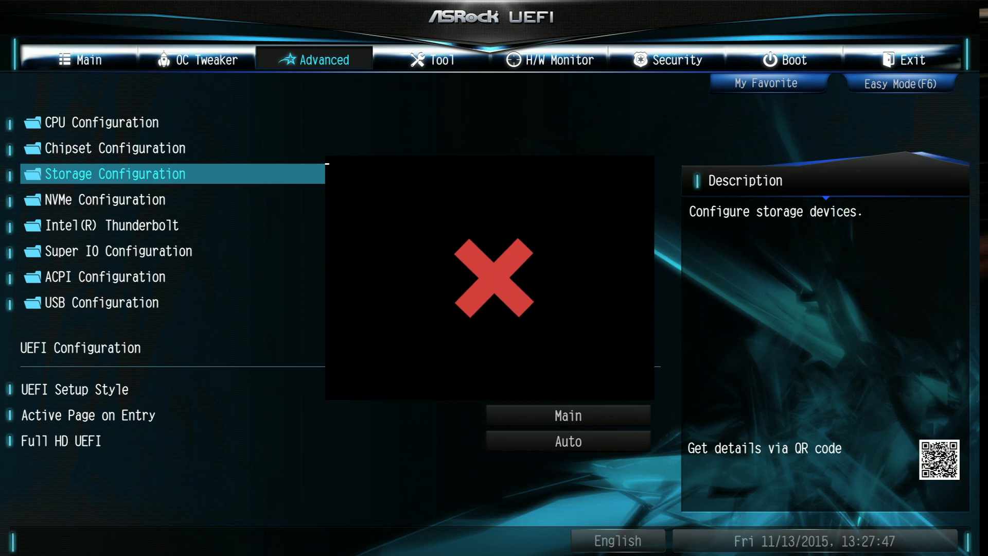
{"action": "left_click", "coordinate": [900, 82]}
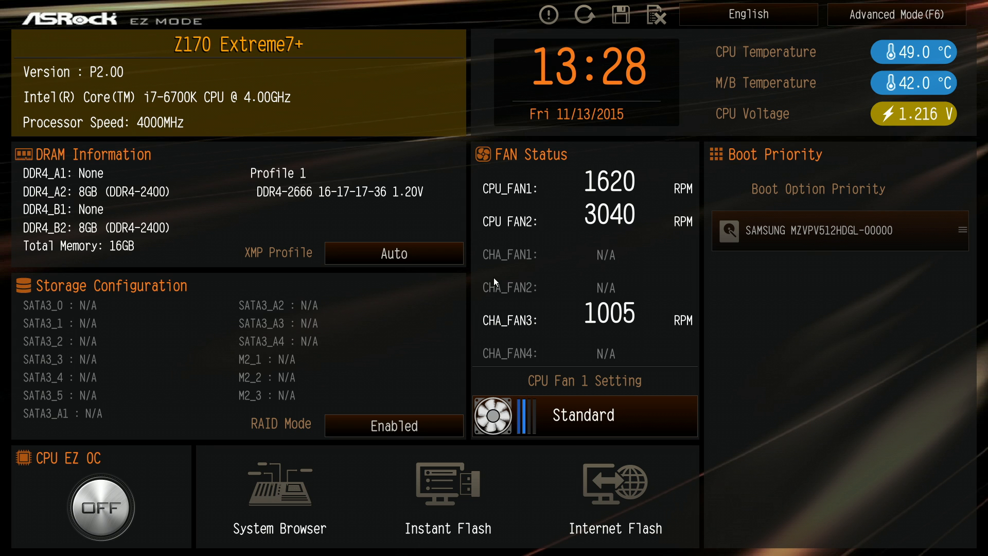
{"action": "left_click", "coordinate": [896, 13]}
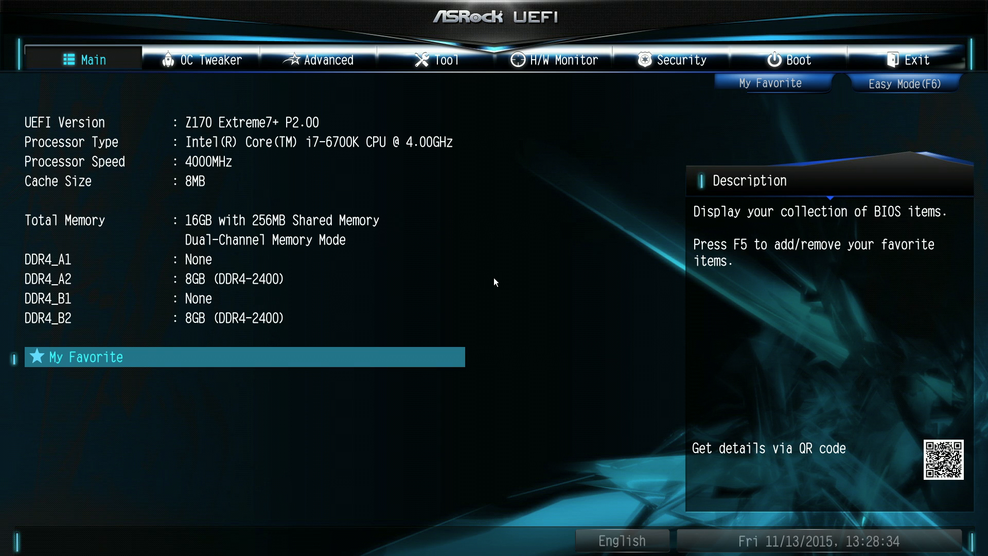
{"action": "left_click", "coordinate": [203, 59]}
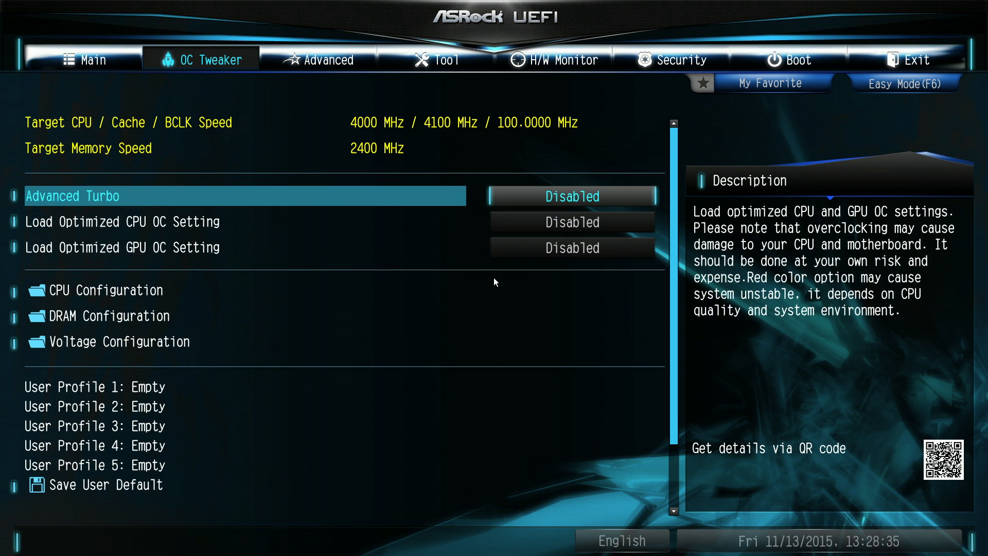
{"action": "left_click", "coordinate": [318, 60]}
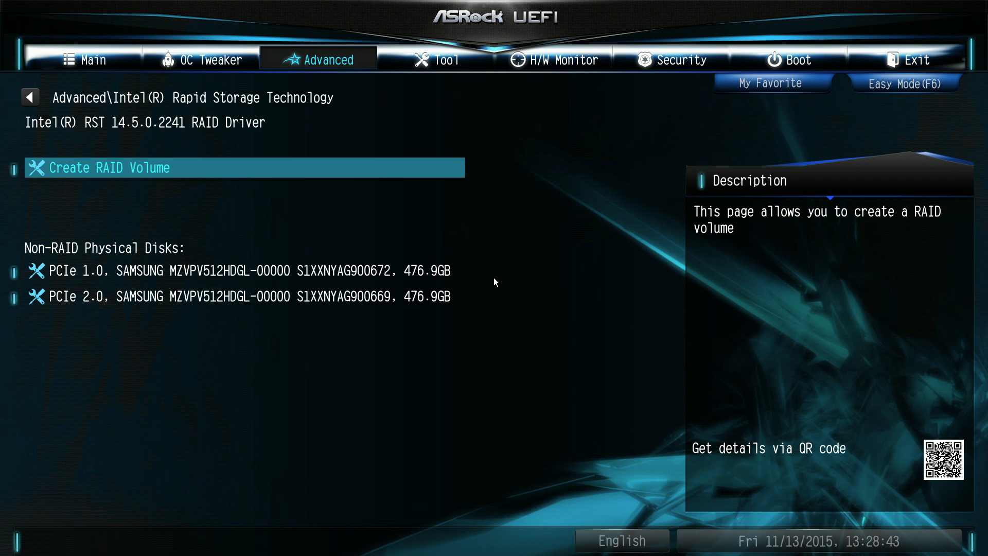
- Create a new RAID volume named sm951 with RAID0 level
{"action": "left_click", "coordinate": [119, 168]}
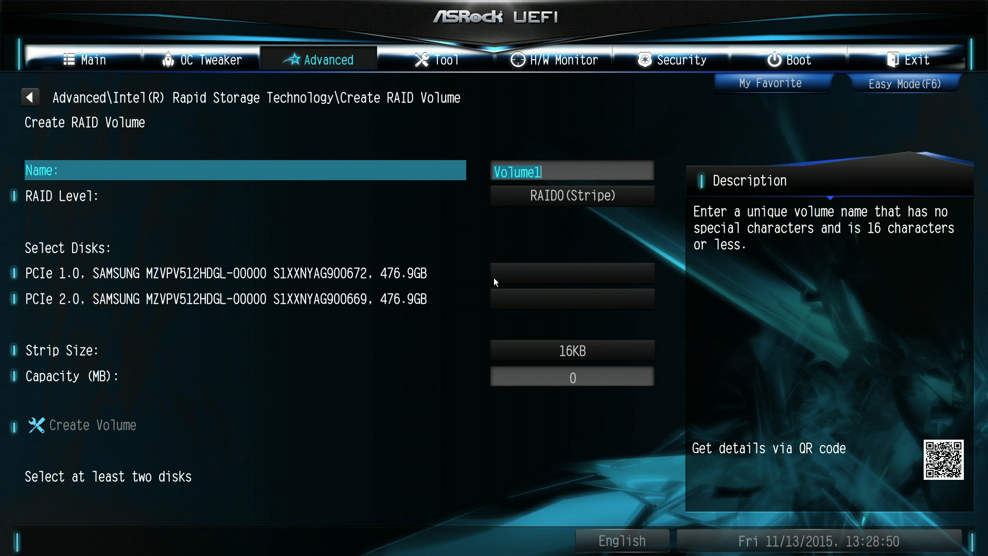
{"action": "type", "text": "sm9"}
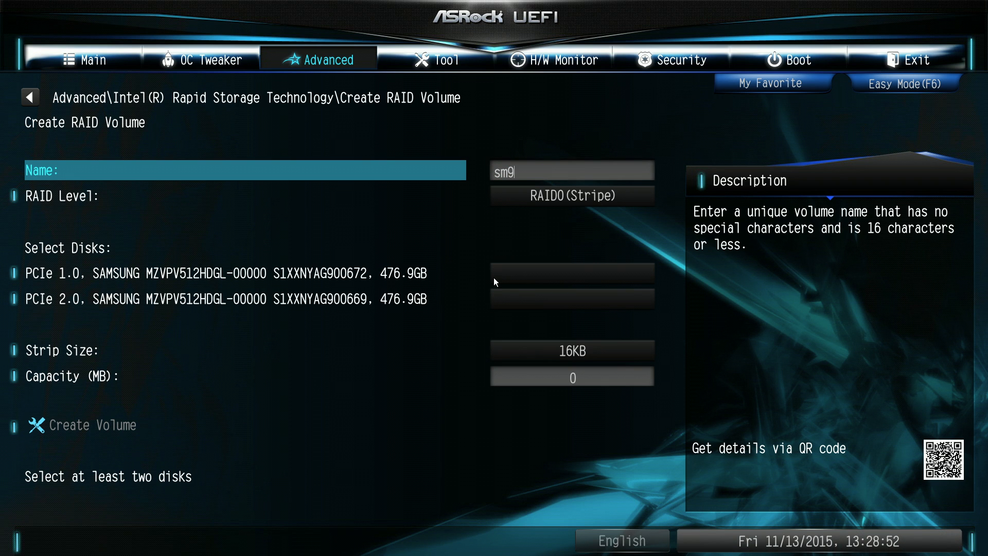
{"action": "type", "text": "51"}
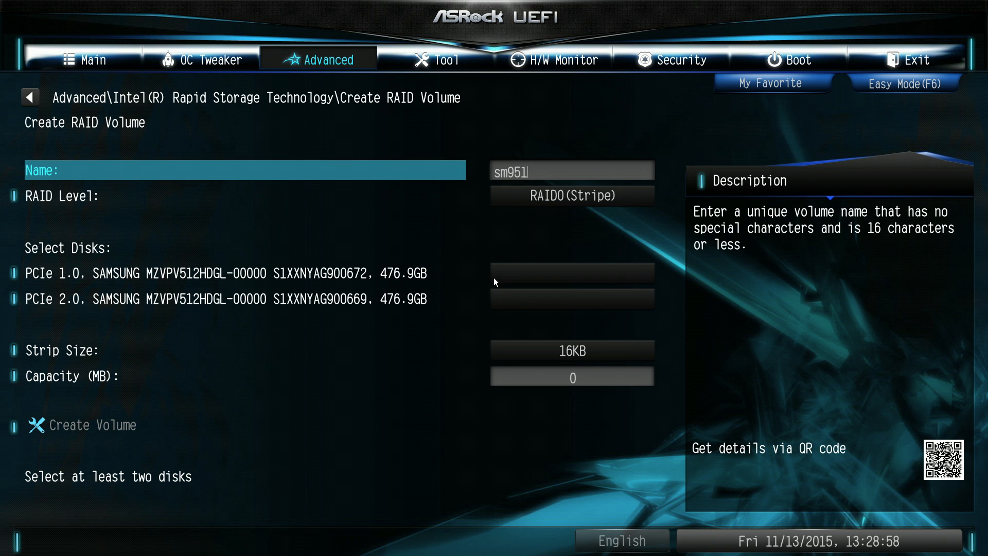
{"action": "key", "text": "Down"}
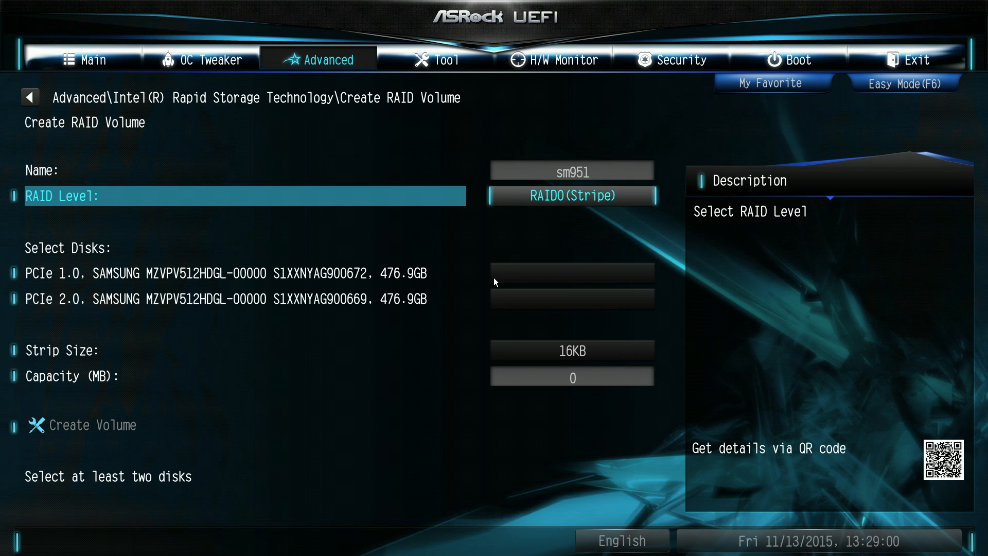
{"action": "left_click", "coordinate": [570, 196]}
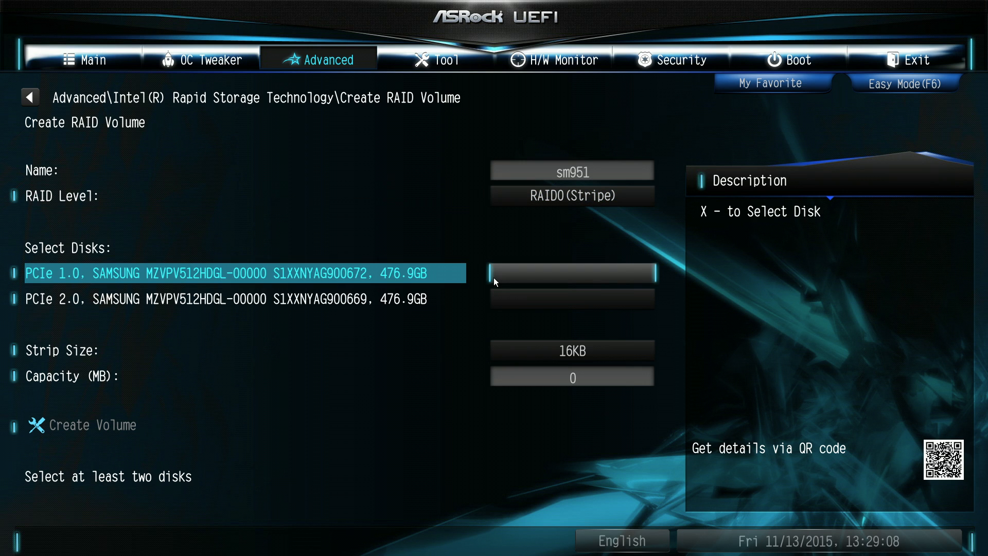
- Include both Samsung SSDs in the volume, keep the strip size, and create the 953.9GB volume
{"action": "left_click", "coordinate": [570, 272]}
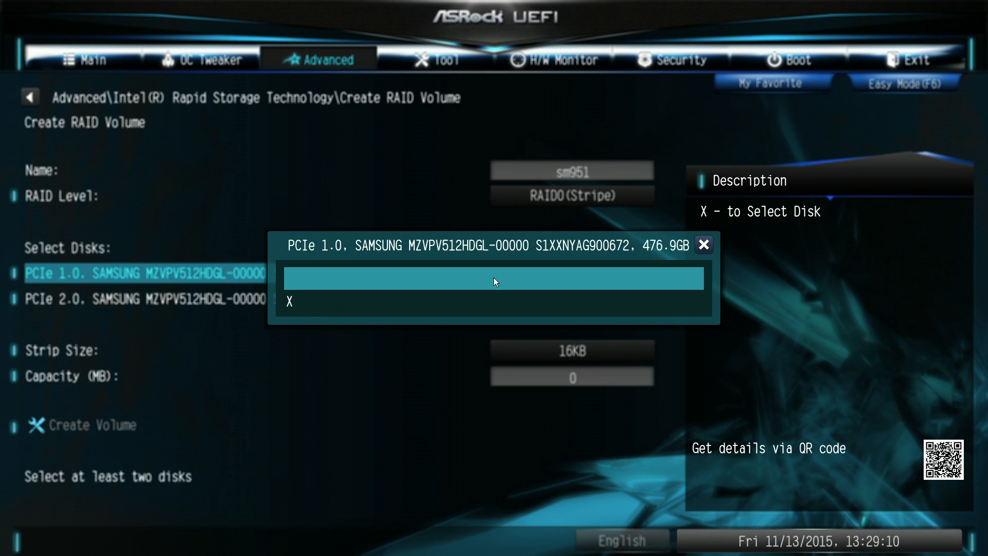
{"action": "left_click", "coordinate": [493, 277]}
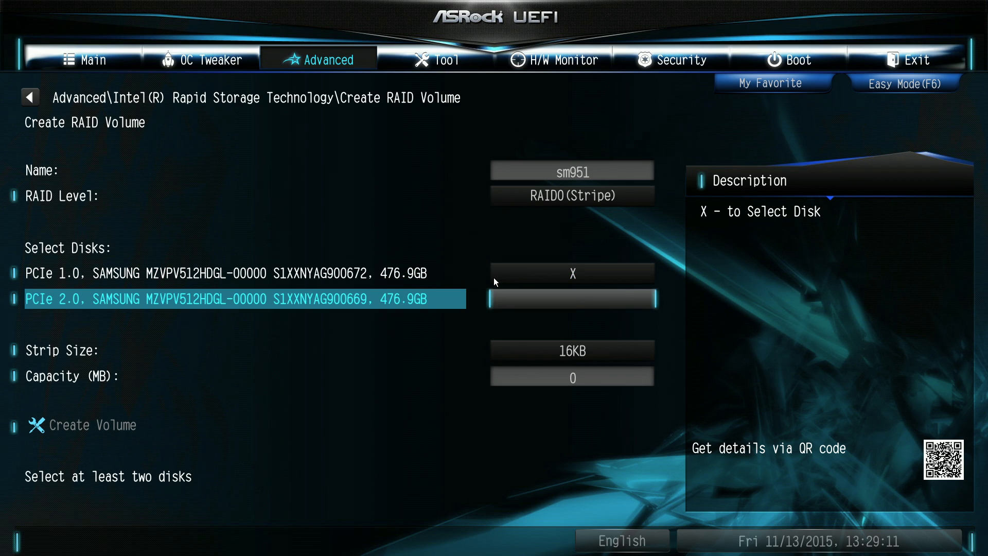
{"action": "left_click", "coordinate": [571, 299]}
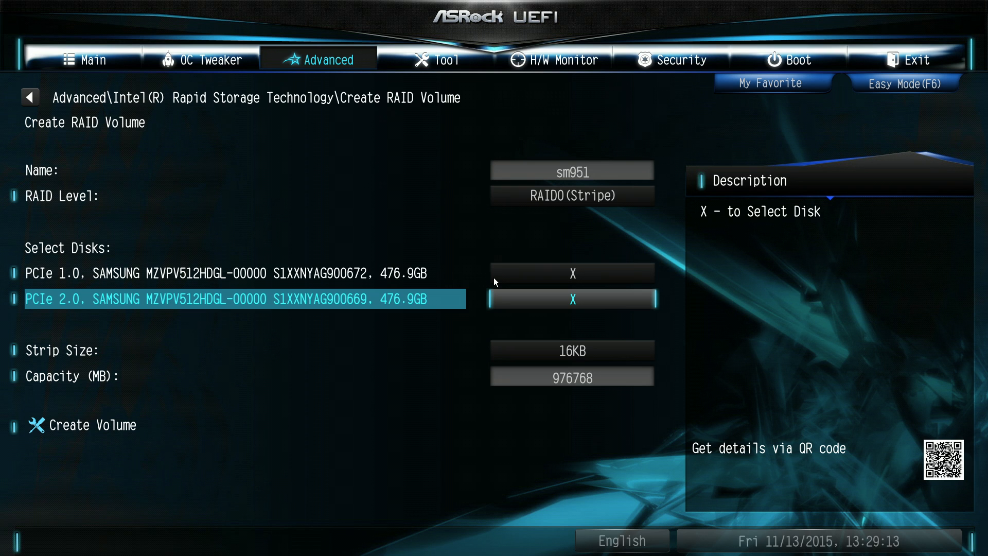
{"action": "key", "text": "down"}
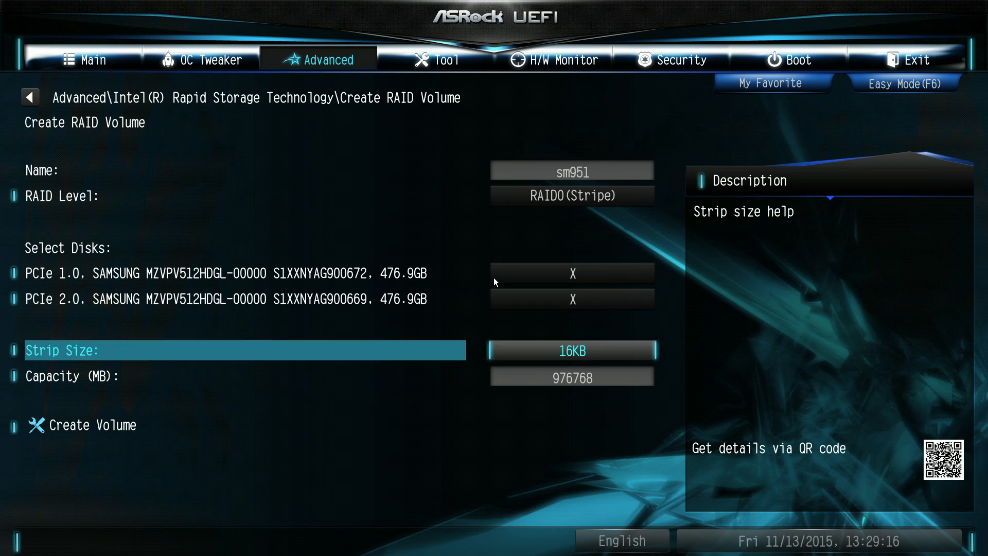
{"action": "left_click", "coordinate": [99, 425]}
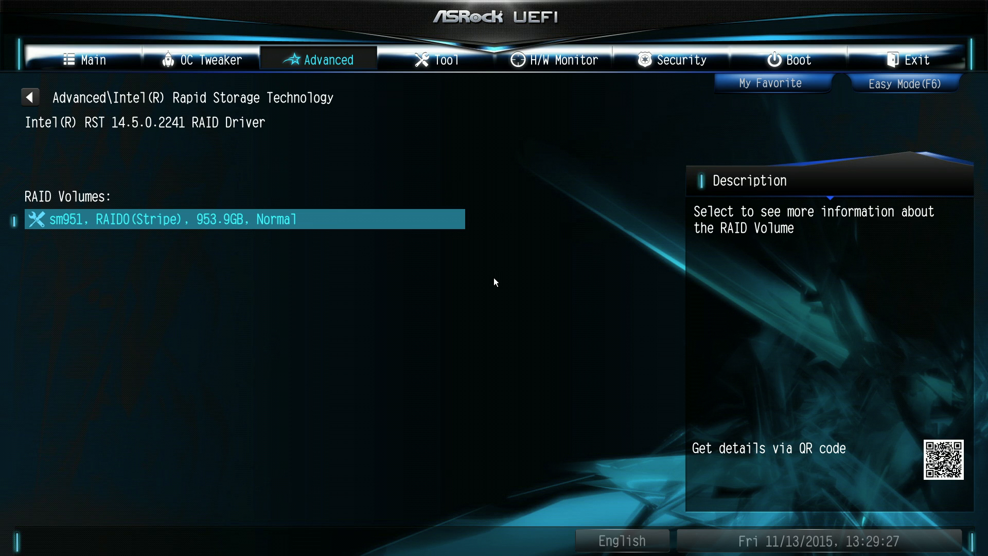
- Save the configuration changes with F10 and exit setup
{"action": "key", "text": "f10"}
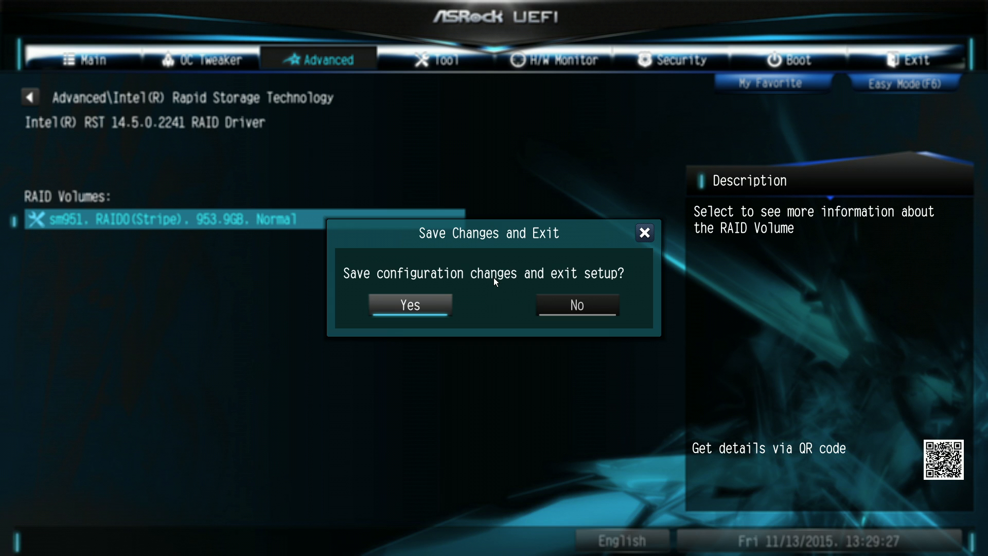
{"action": "left_click", "coordinate": [409, 306]}
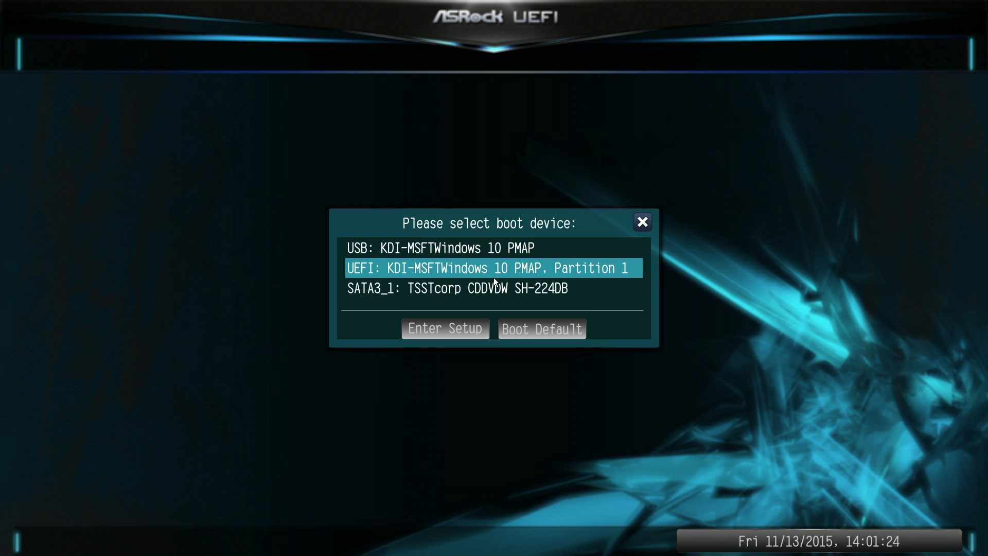
- Boot the UEFI Windows 10 installer partition and start Windows Setup (64-bit)
{"action": "left_click", "coordinate": [486, 267]}
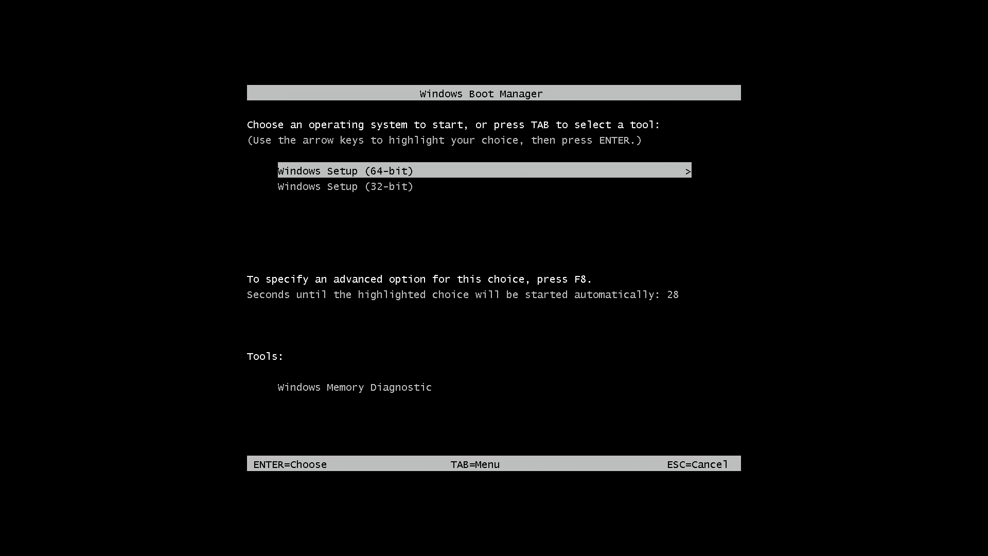
{"action": "key", "text": "enter"}
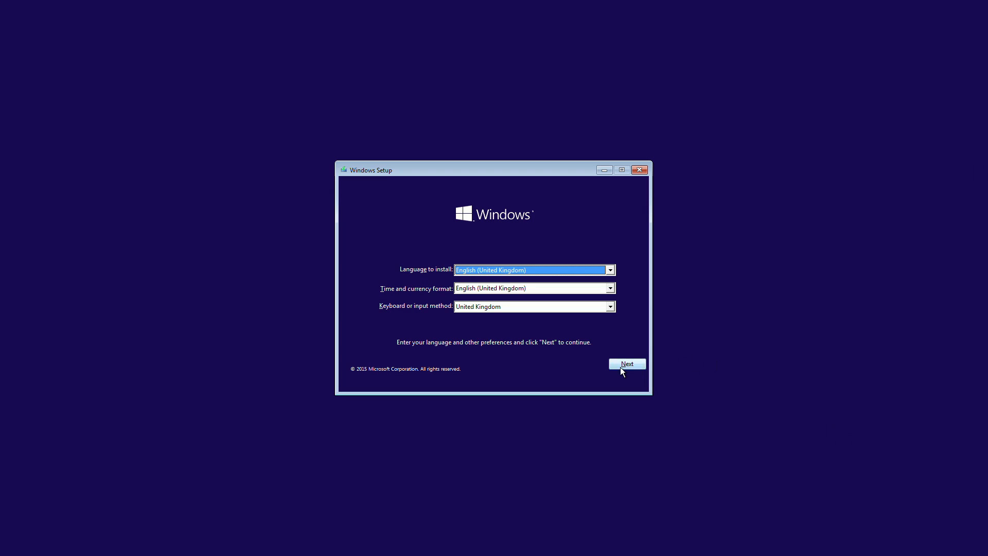
- Accept United Kingdom language choices, install now, skip the product key and accept the licence terms
{"action": "left_click", "coordinate": [626, 364]}
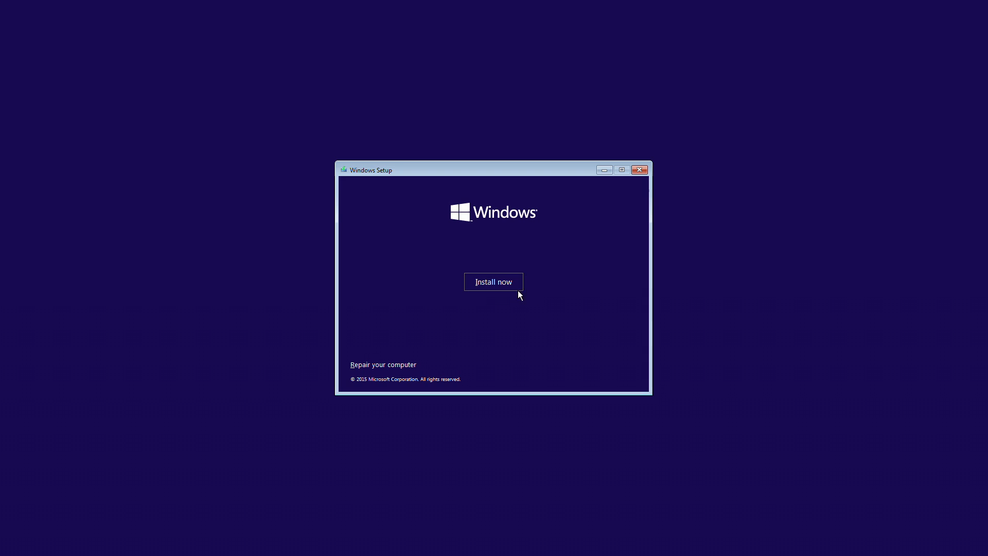
{"action": "left_click", "coordinate": [494, 282]}
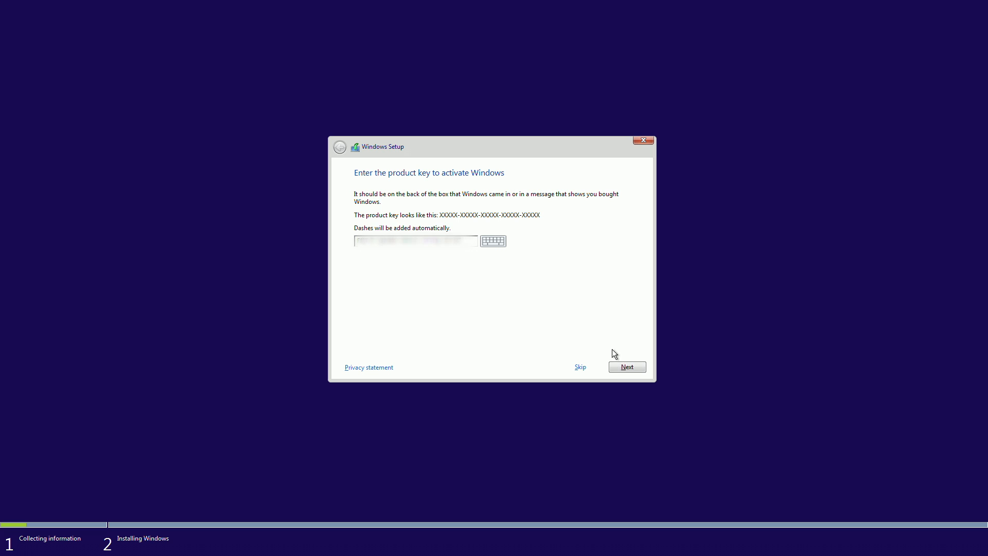
{"action": "left_click", "coordinate": [627, 366]}
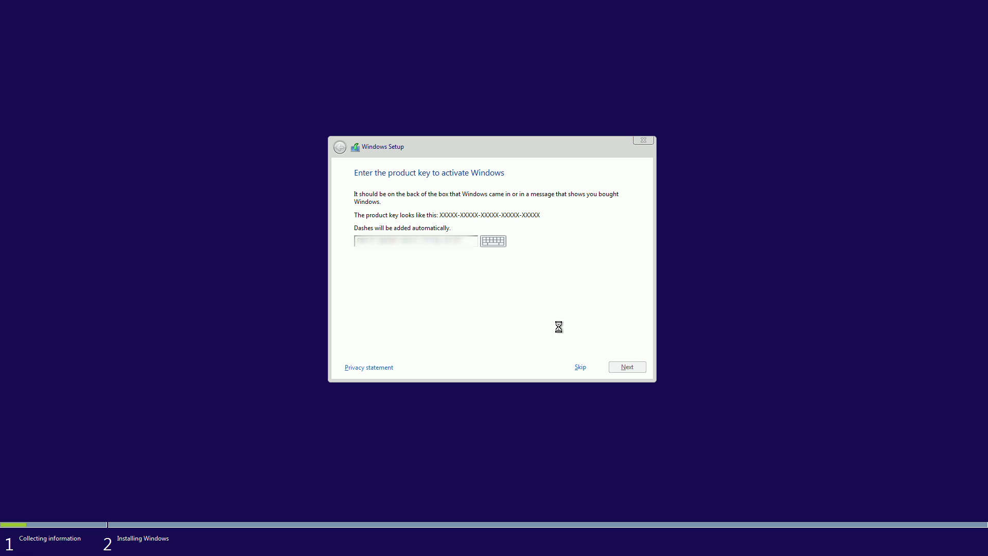
{"action": "left_click", "coordinate": [627, 366]}
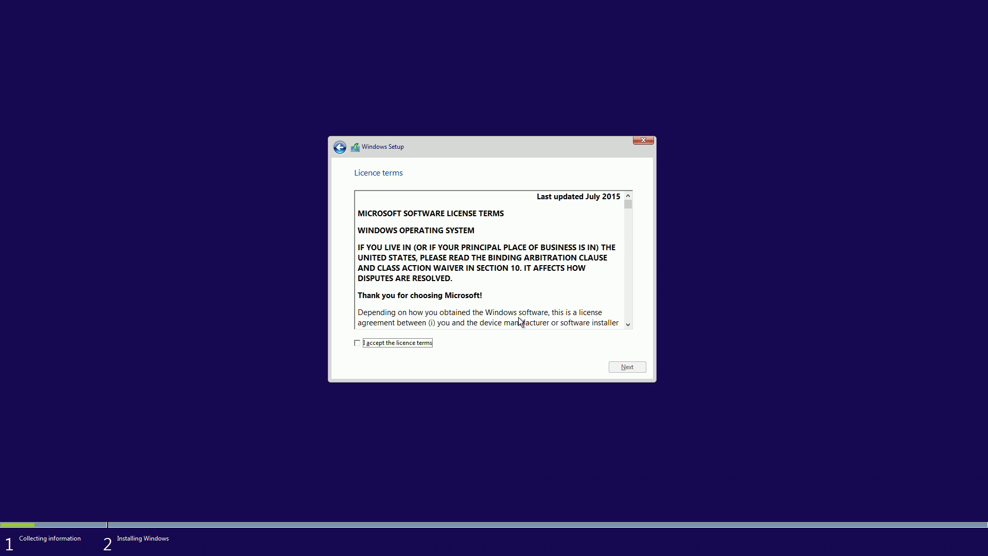
{"action": "left_click", "coordinate": [358, 342]}
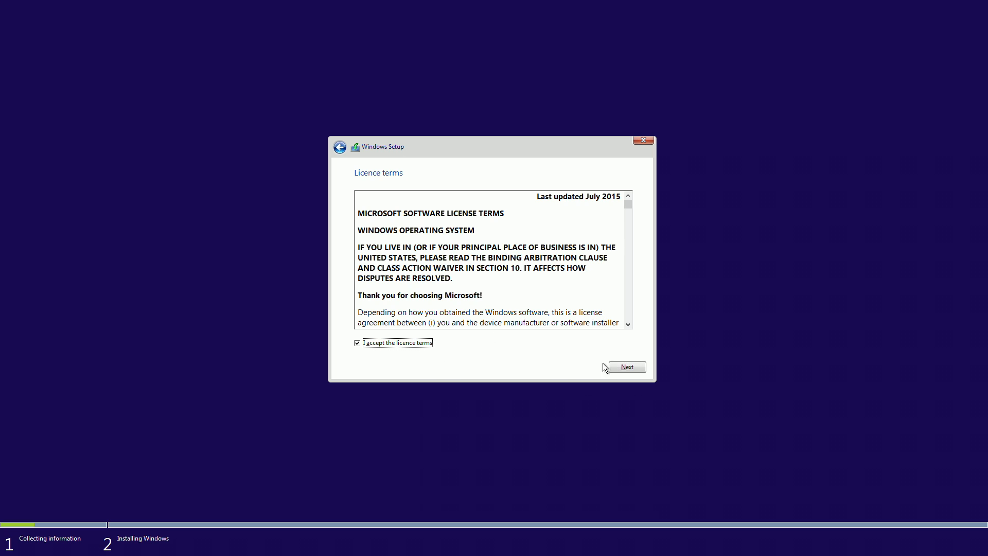
{"action": "left_click", "coordinate": [627, 367]}
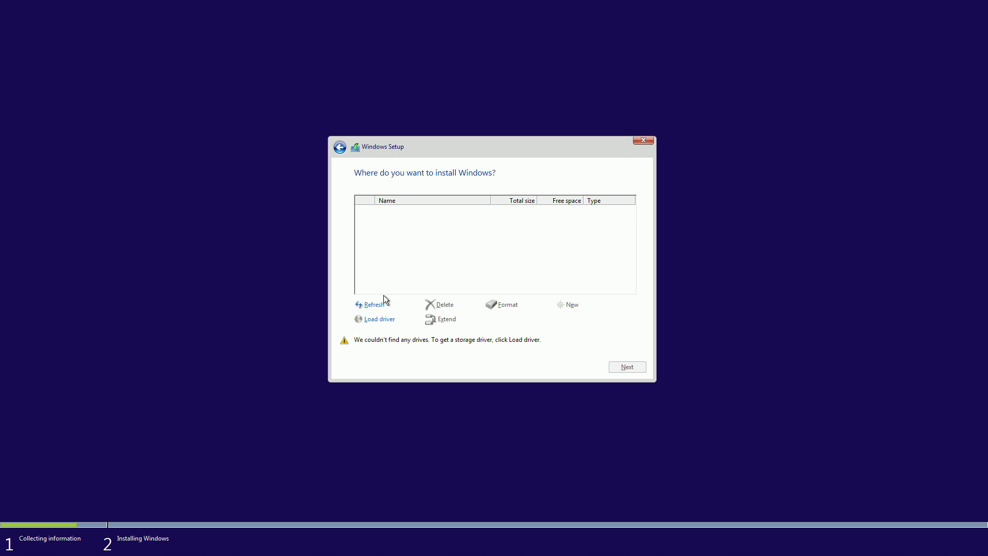
{"action": "mouse_move", "coordinate": [414, 232]}
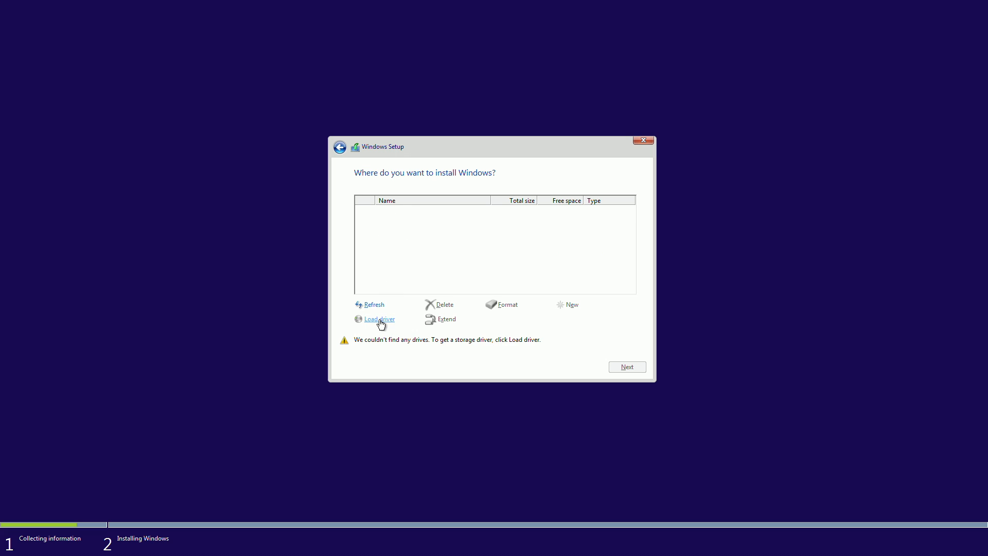
- Load the Intel Chipset SATA RAID Controller driver from MACRIUM_PE (E:) so the 953.9 GB drive appears
{"action": "left_click", "coordinate": [378, 319]}
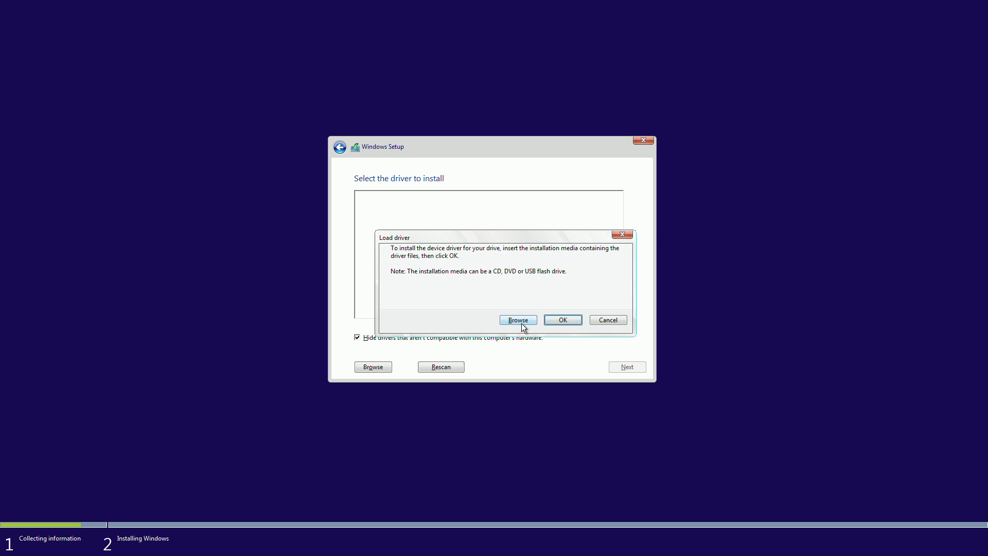
{"action": "left_click", "coordinate": [517, 319]}
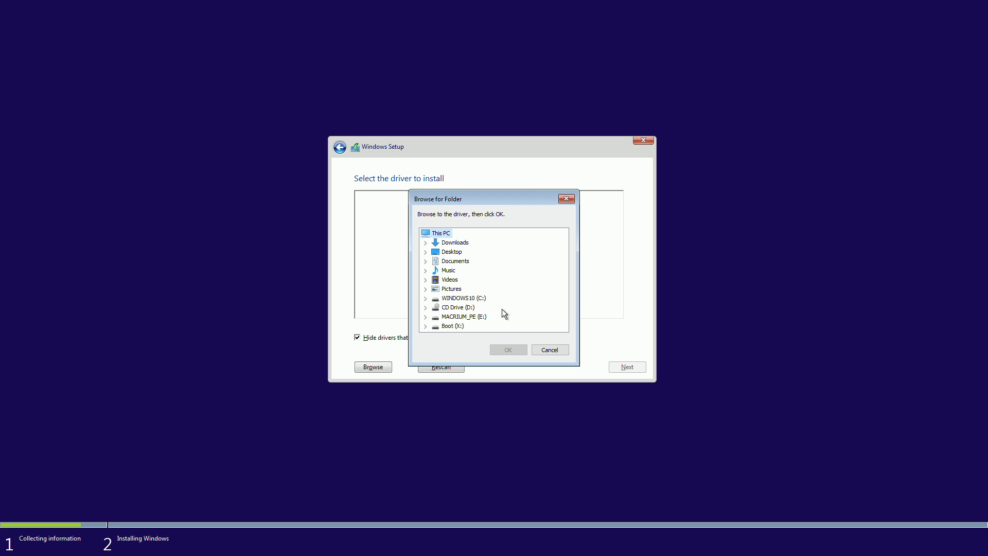
{"action": "left_click", "coordinate": [464, 316]}
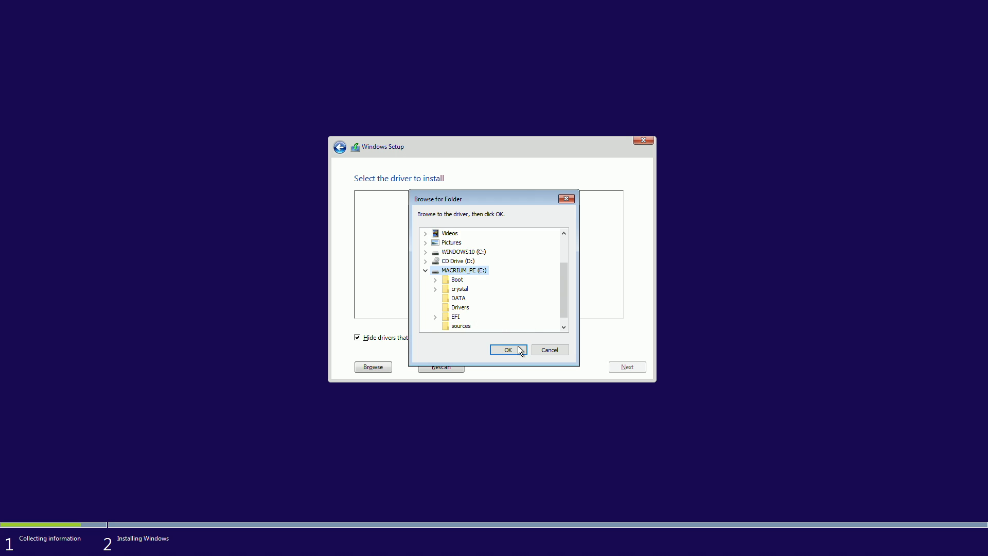
{"action": "left_click", "coordinate": [508, 349]}
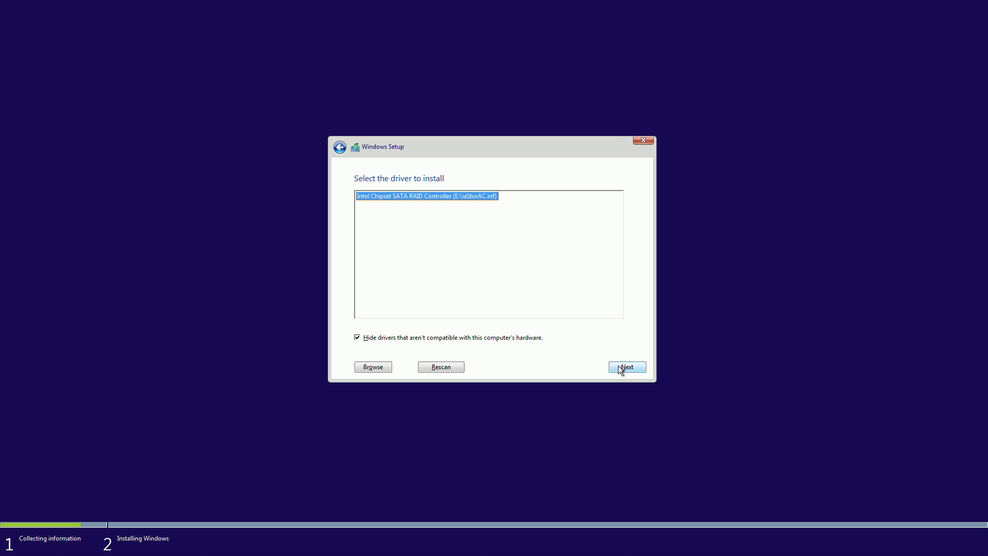
{"action": "left_click", "coordinate": [627, 367]}
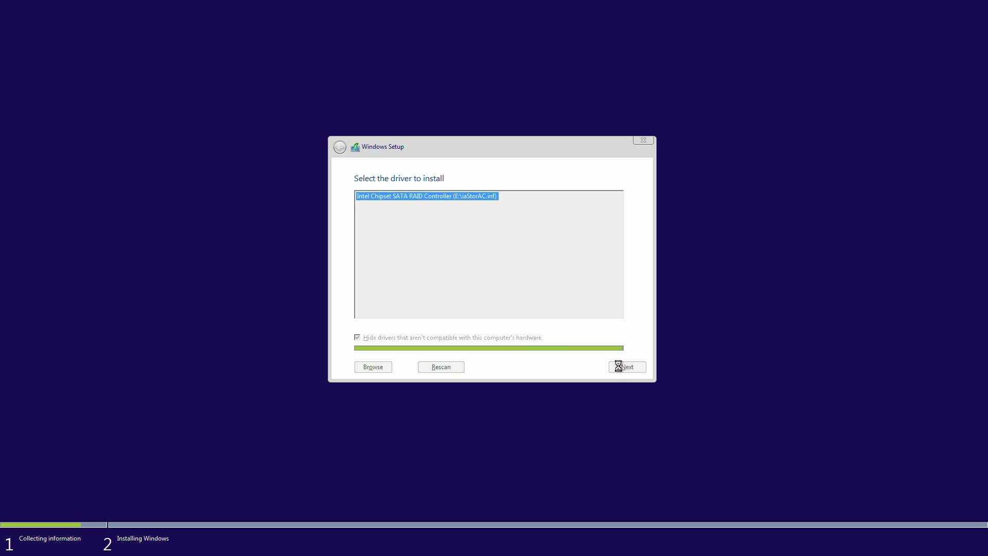
{"action": "left_click", "coordinate": [627, 367]}
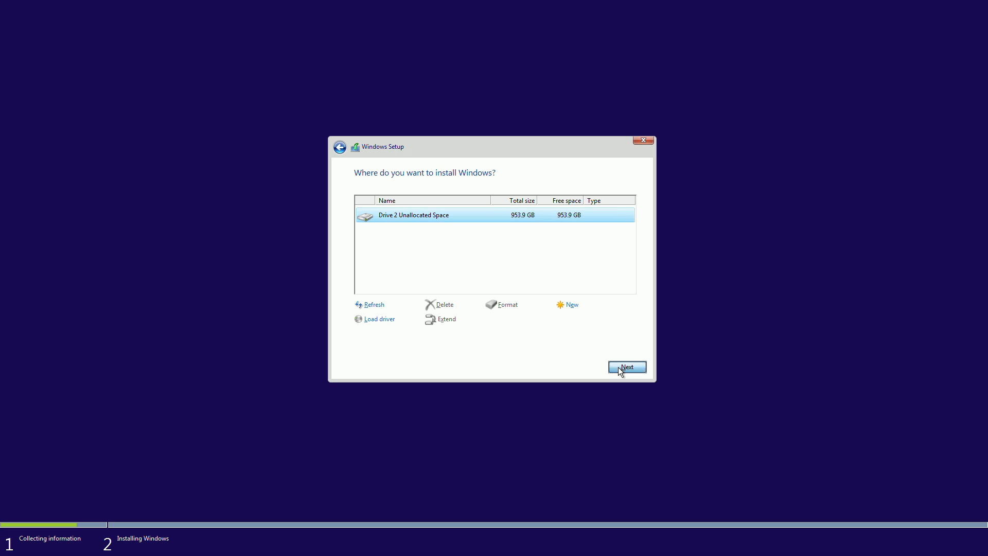
- Install Windows on Drive 2's 953.9 GB unallocated space and accept Use Express settings
{"action": "left_click", "coordinate": [627, 366]}
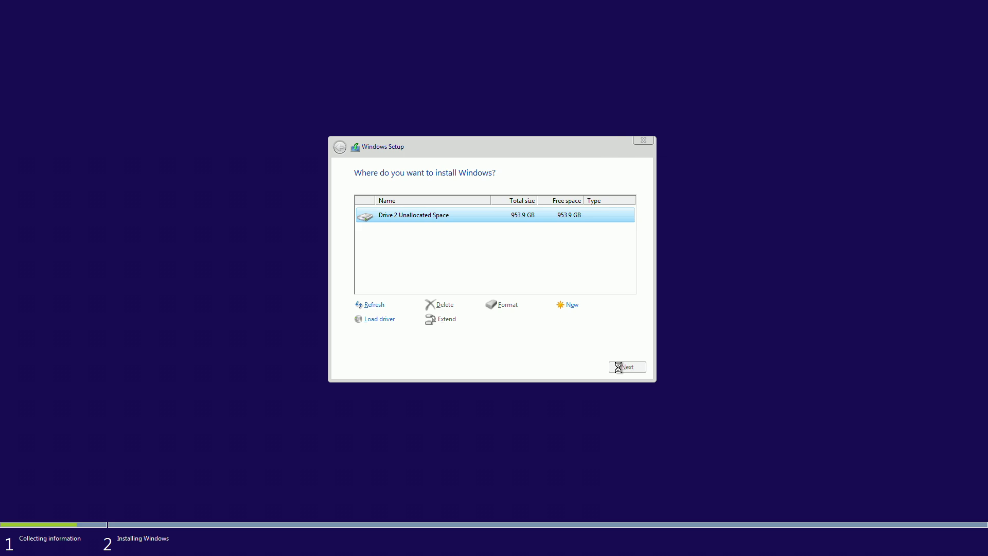
{"action": "left_click", "coordinate": [627, 366]}
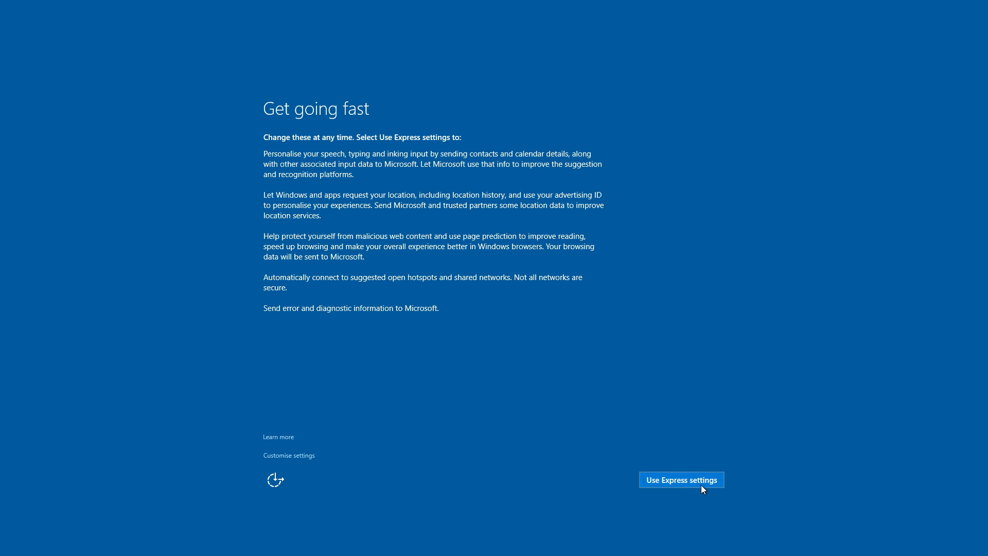
{"action": "left_click", "coordinate": [680, 480]}
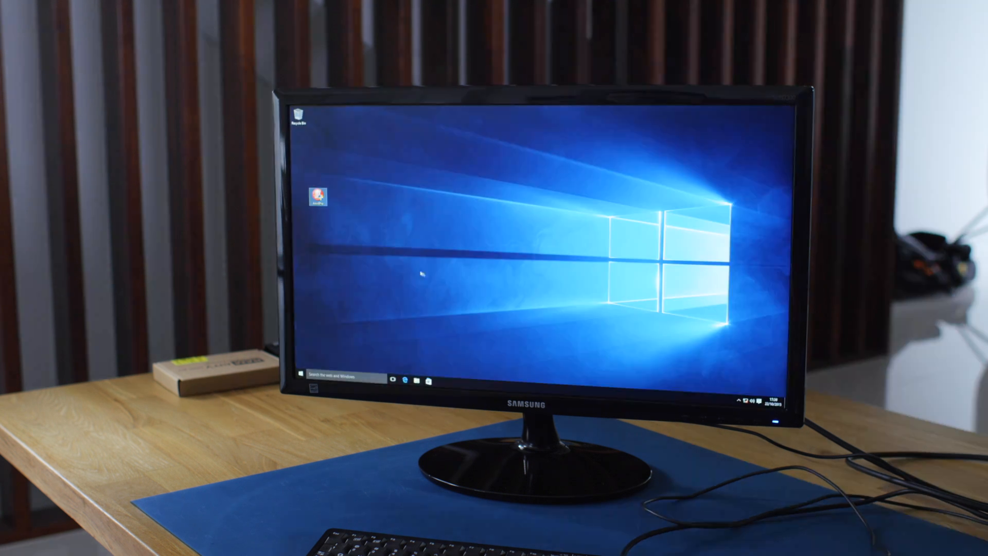
{"action": "mouse_move", "coordinate": [375, 249]}
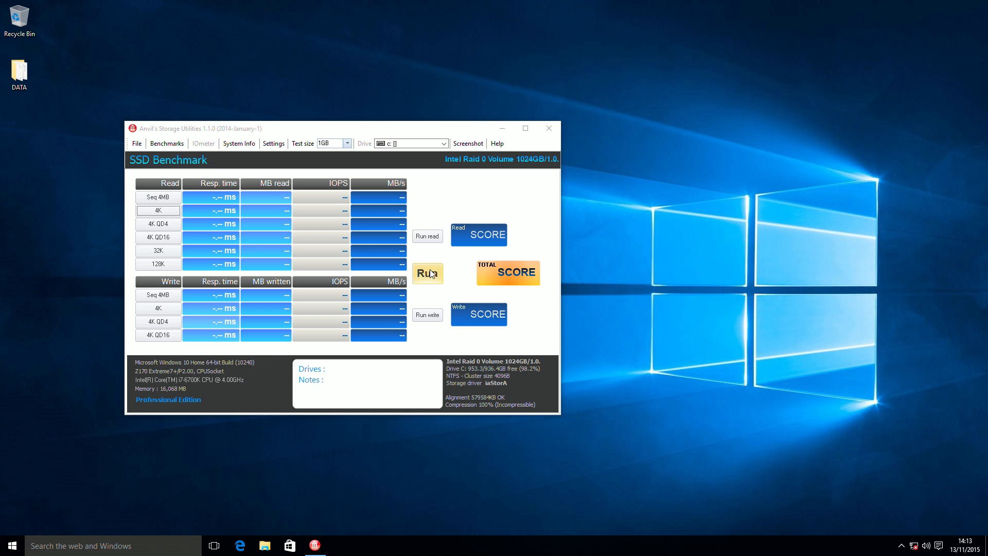
- Run the full read and write SSD benchmark on the Intel RAID 0 volume
{"action": "left_click", "coordinate": [427, 273]}
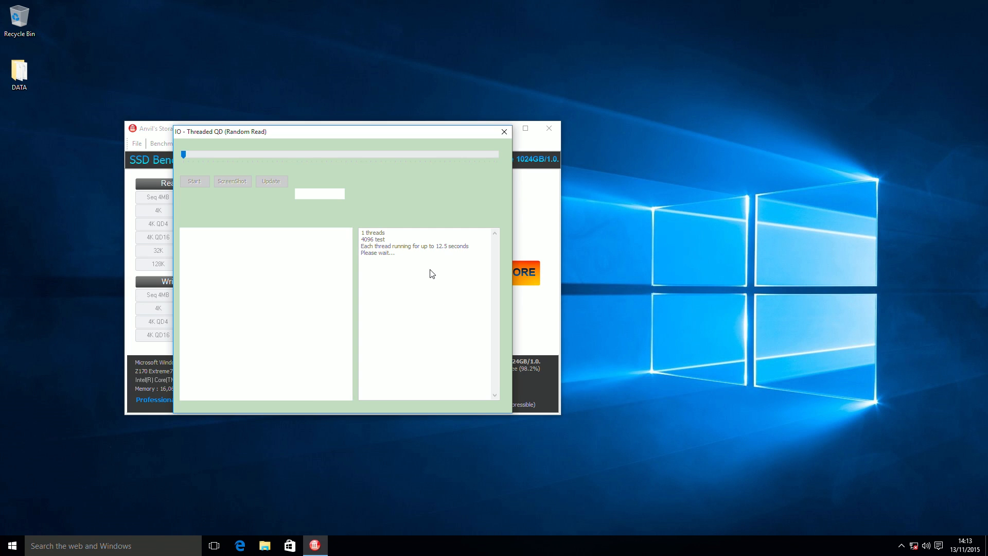